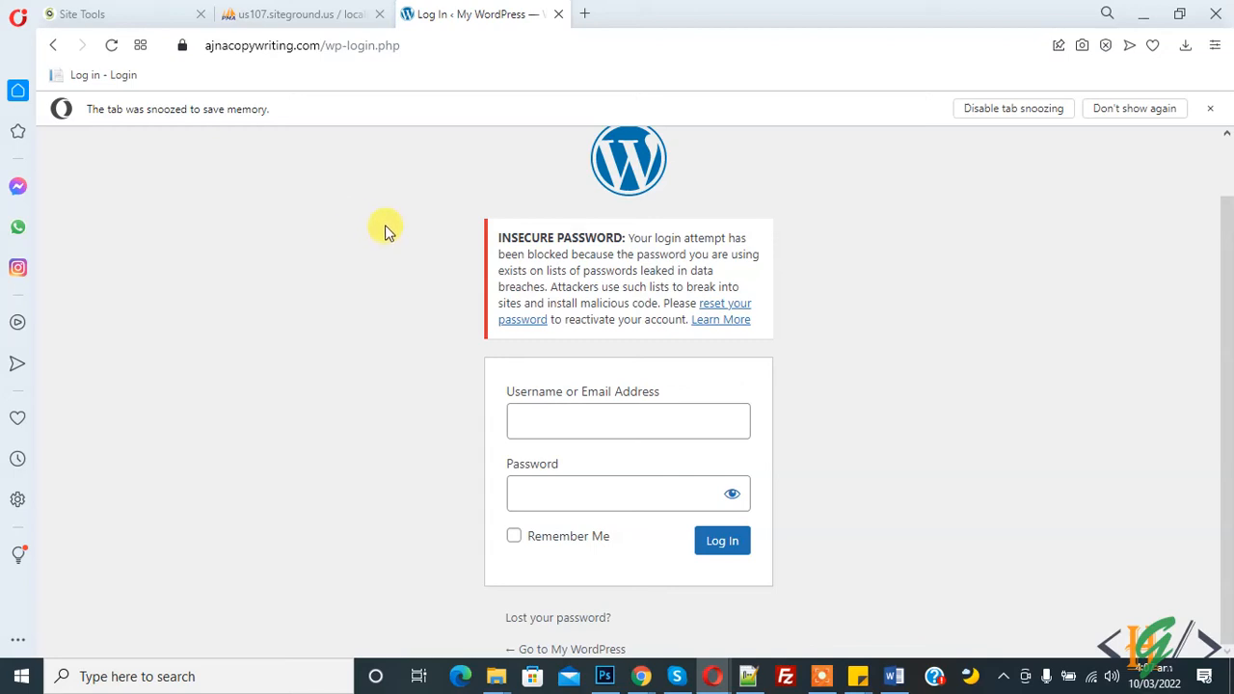
mouse_move(379, 208)
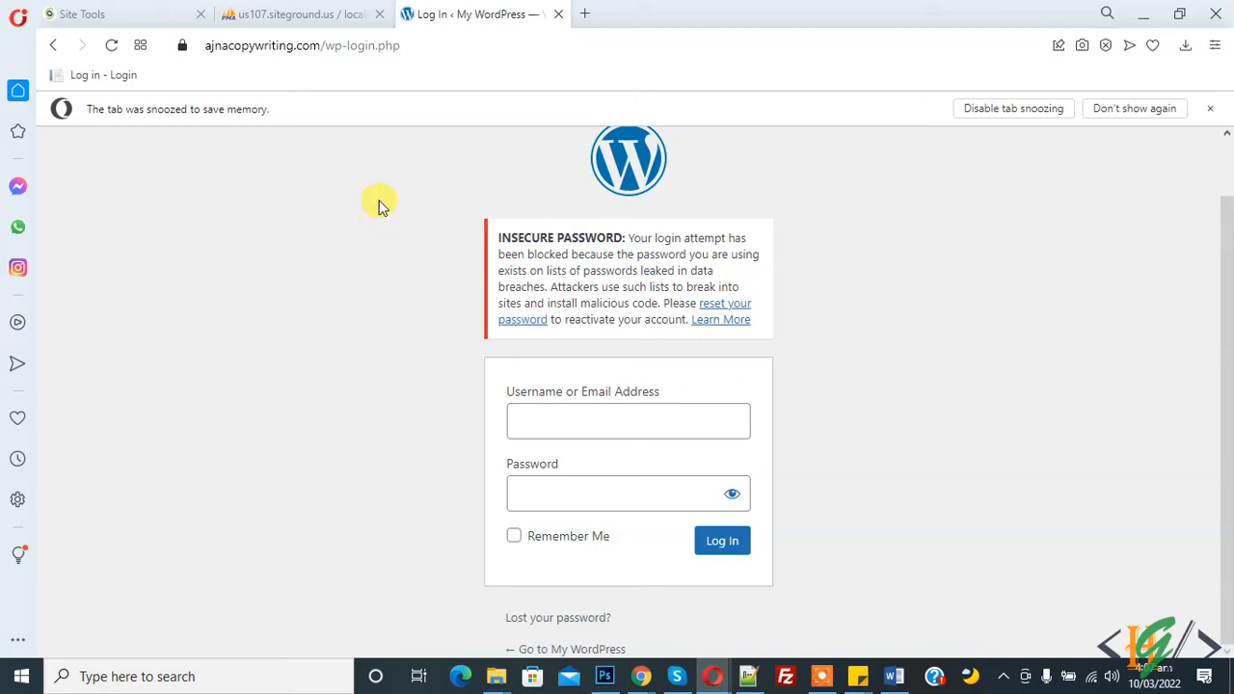
mouse_move(461, 217)
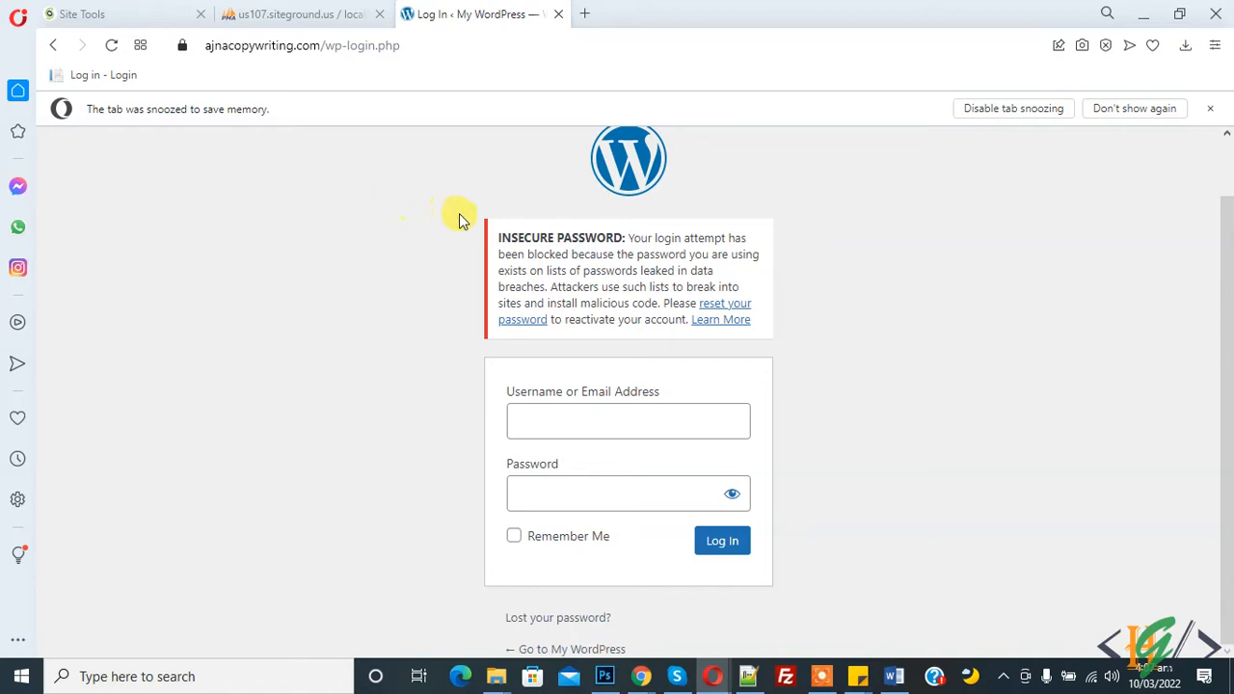
mouse_move(491, 249)
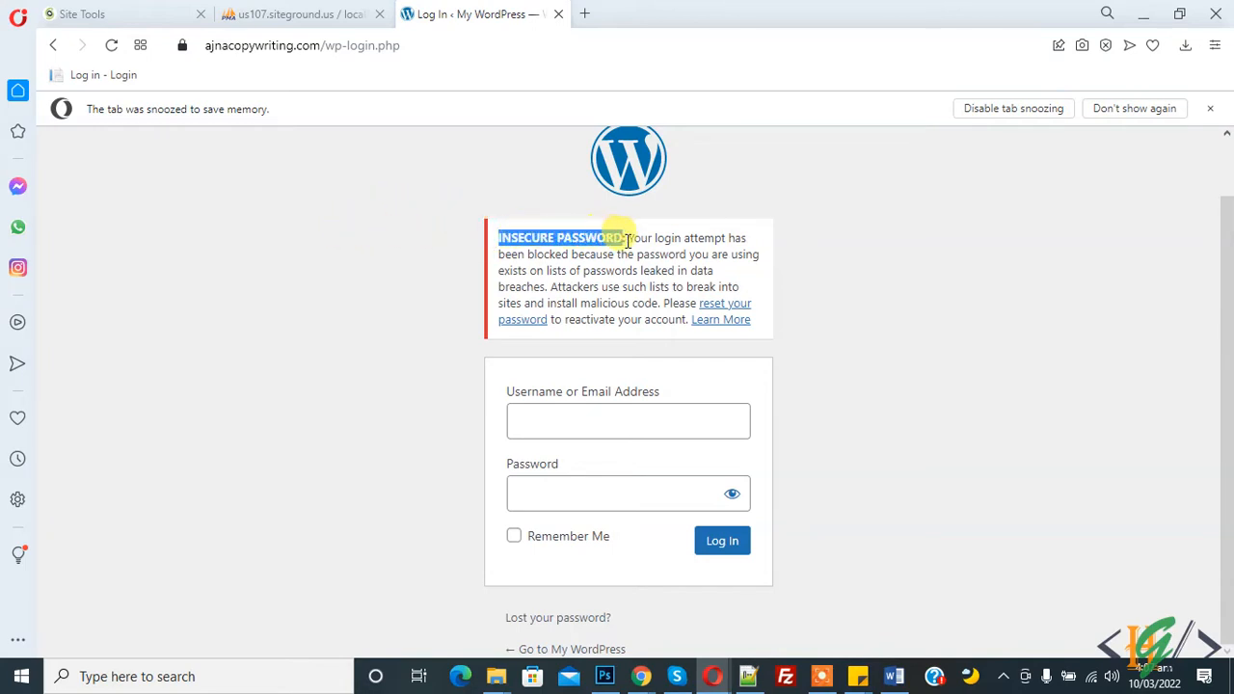
- Open database dbj2fgcuc1yddr's rjp_users table and begin editing the admin123 row
drag(624, 238, 684, 254)
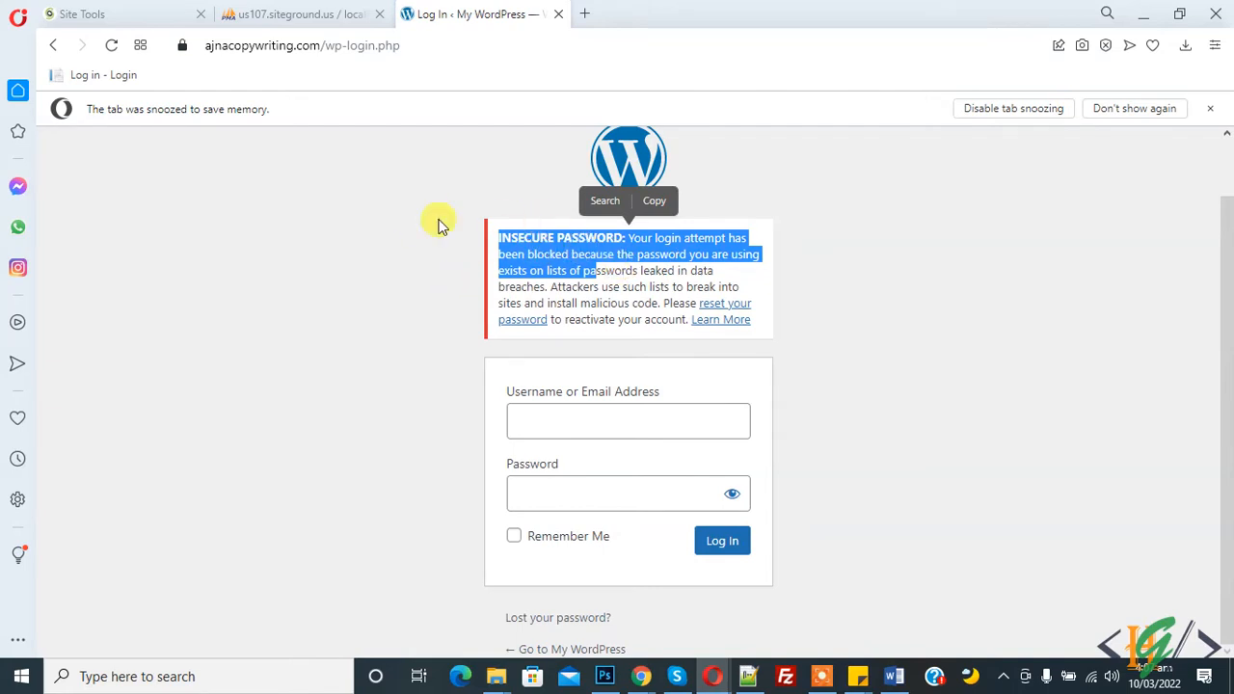
mouse_move(390, 231)
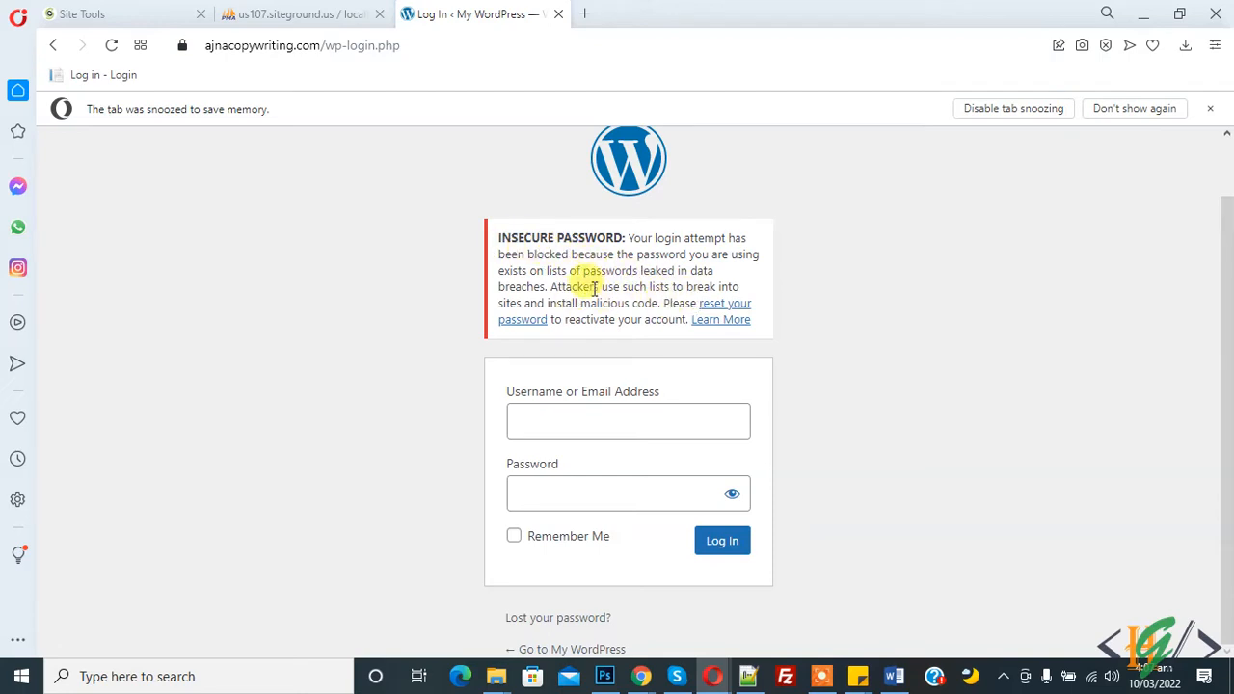
mouse_move(724, 303)
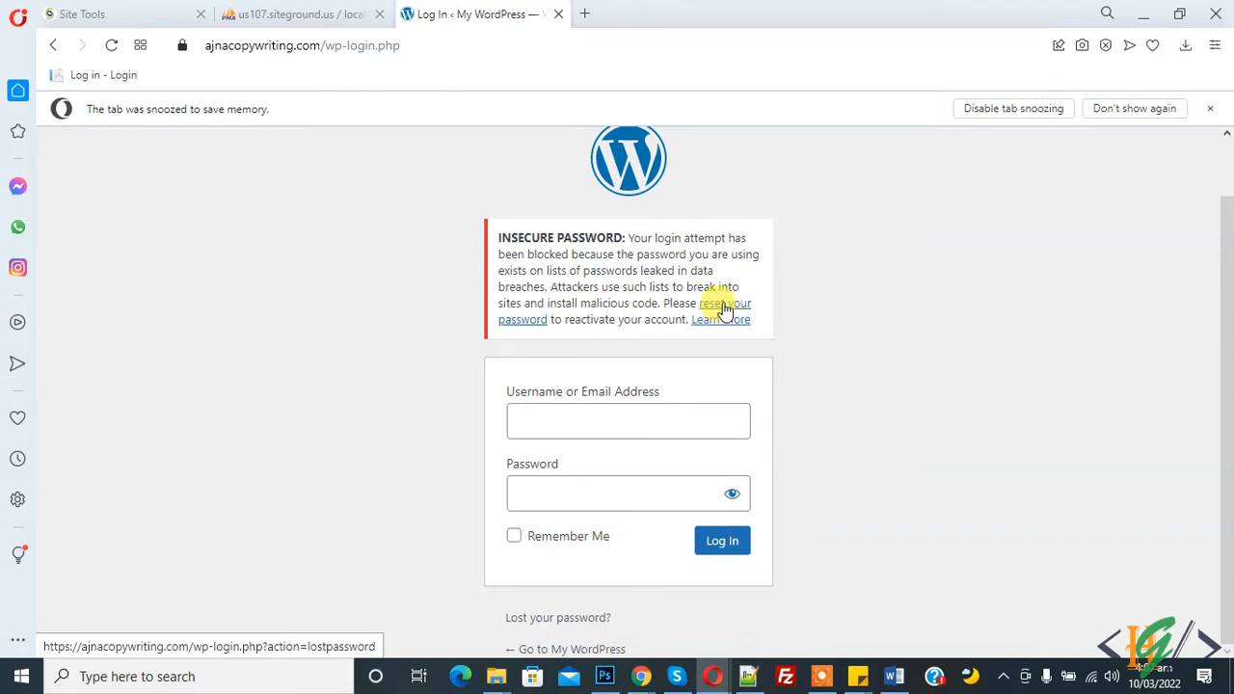
mouse_move(393, 252)
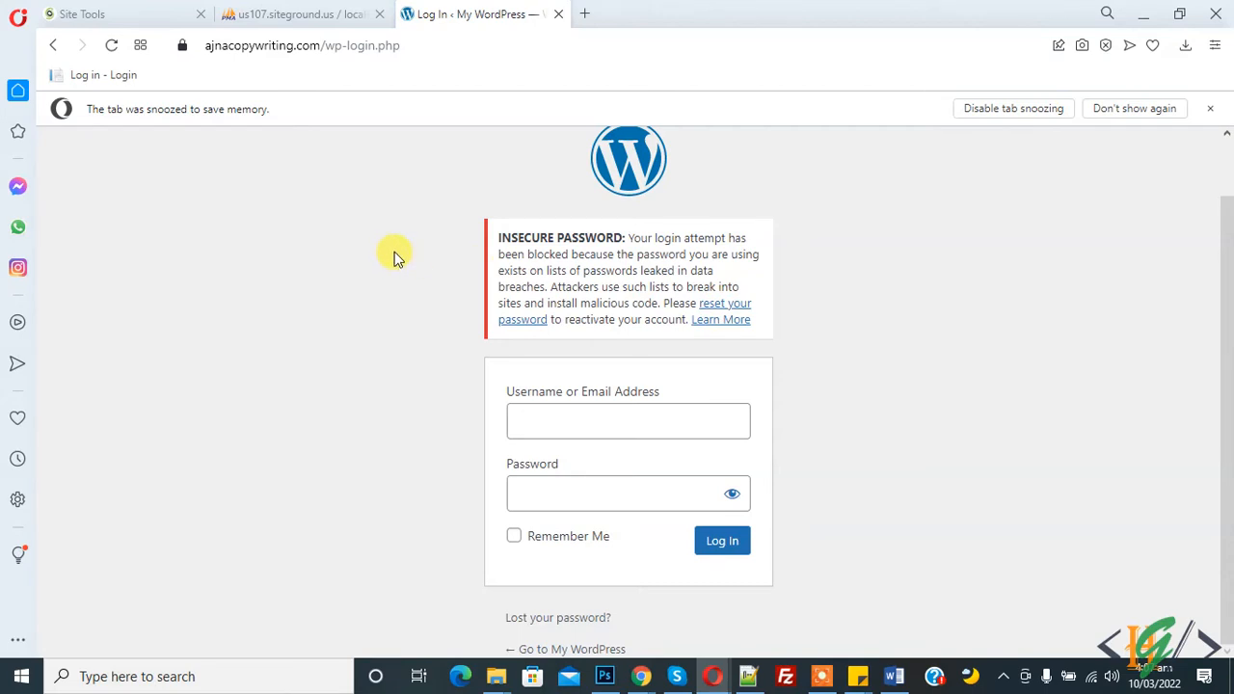
mouse_move(399, 258)
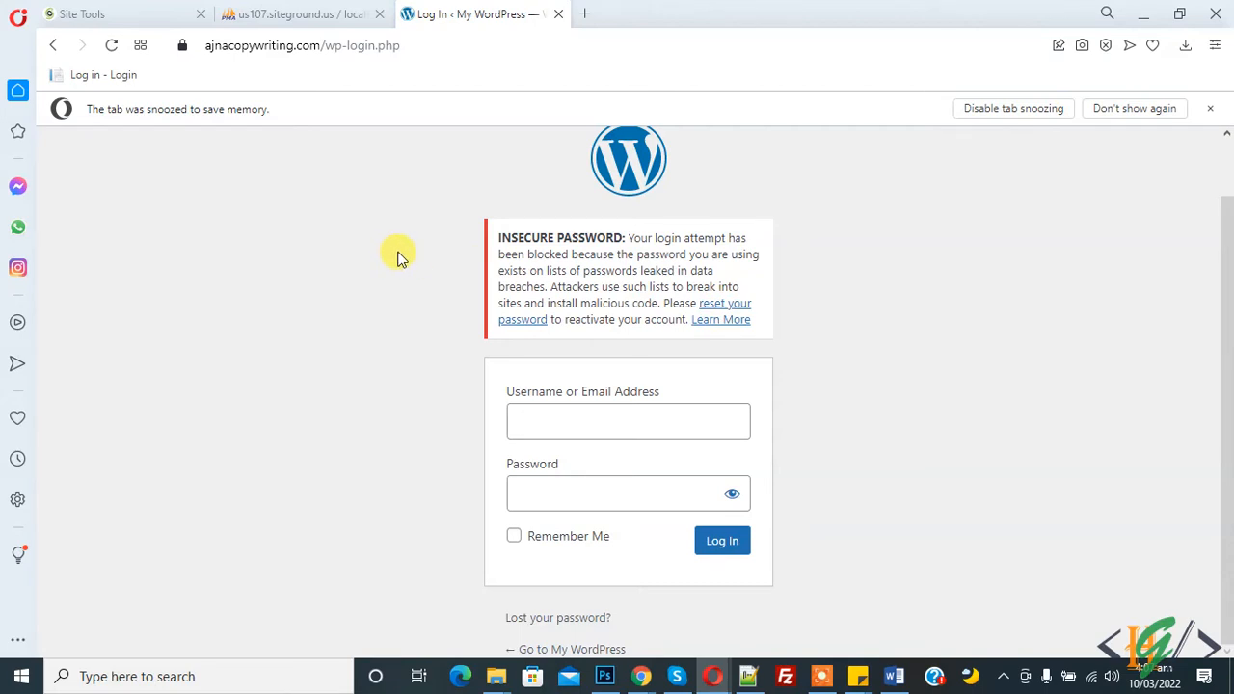
mouse_move(395, 244)
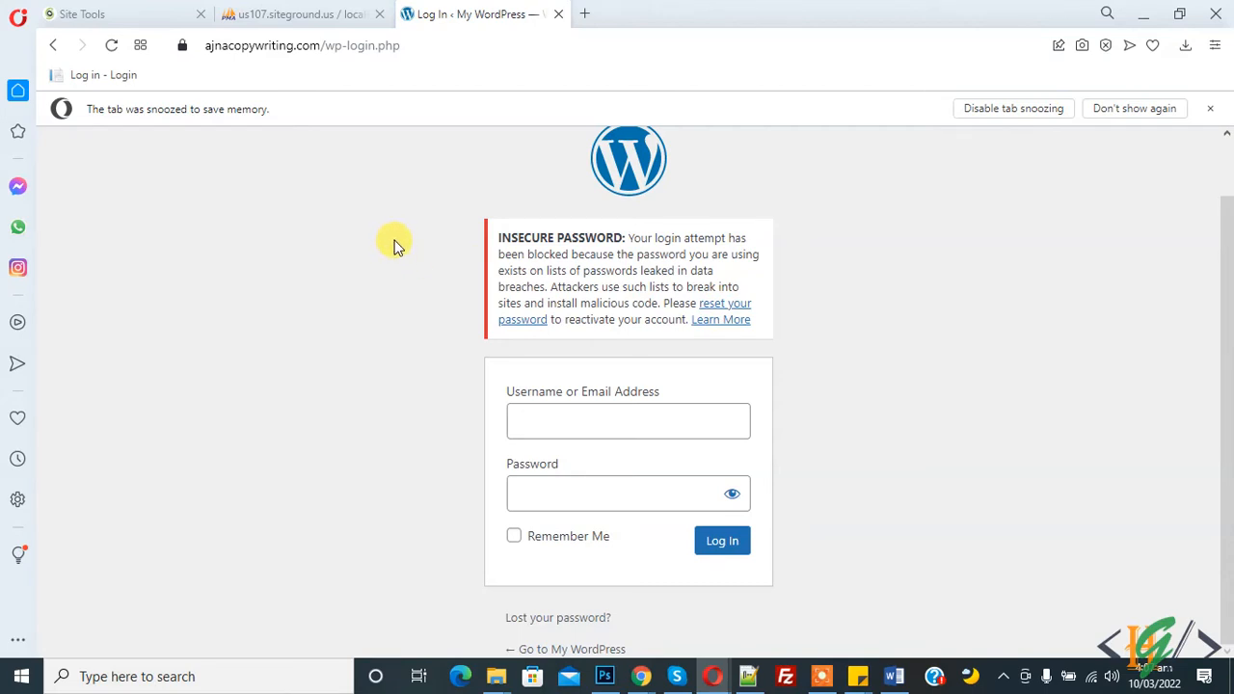
mouse_move(365, 184)
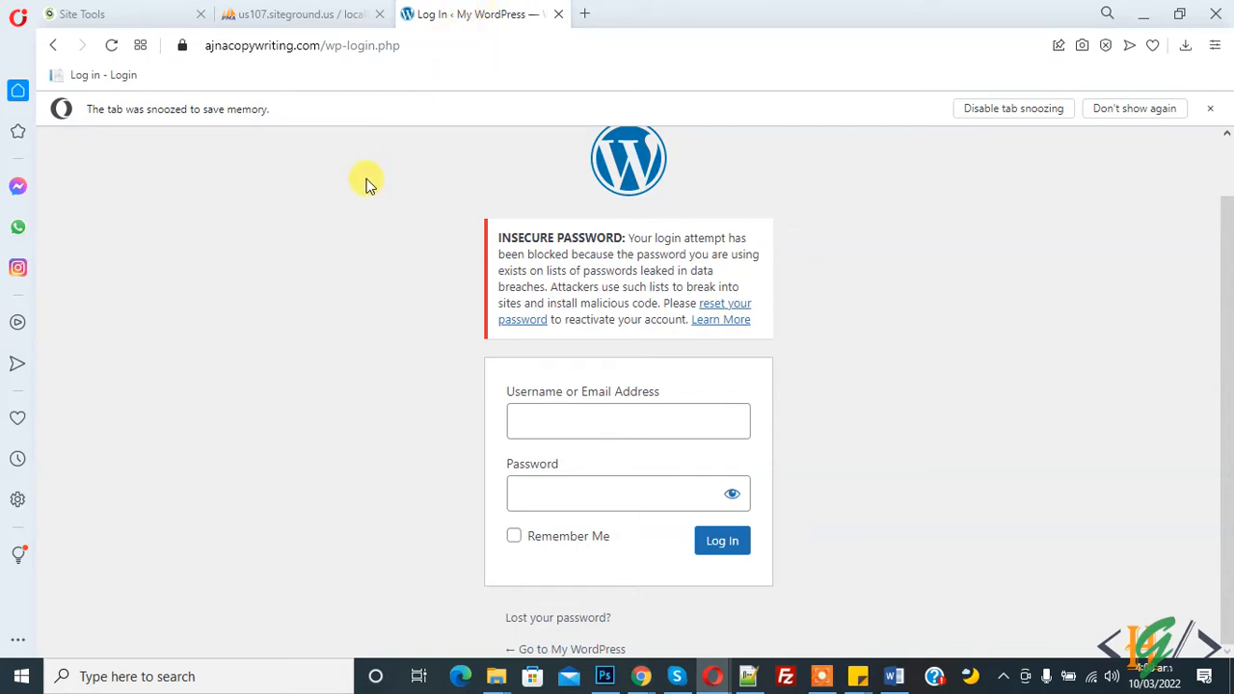
click(294, 13)
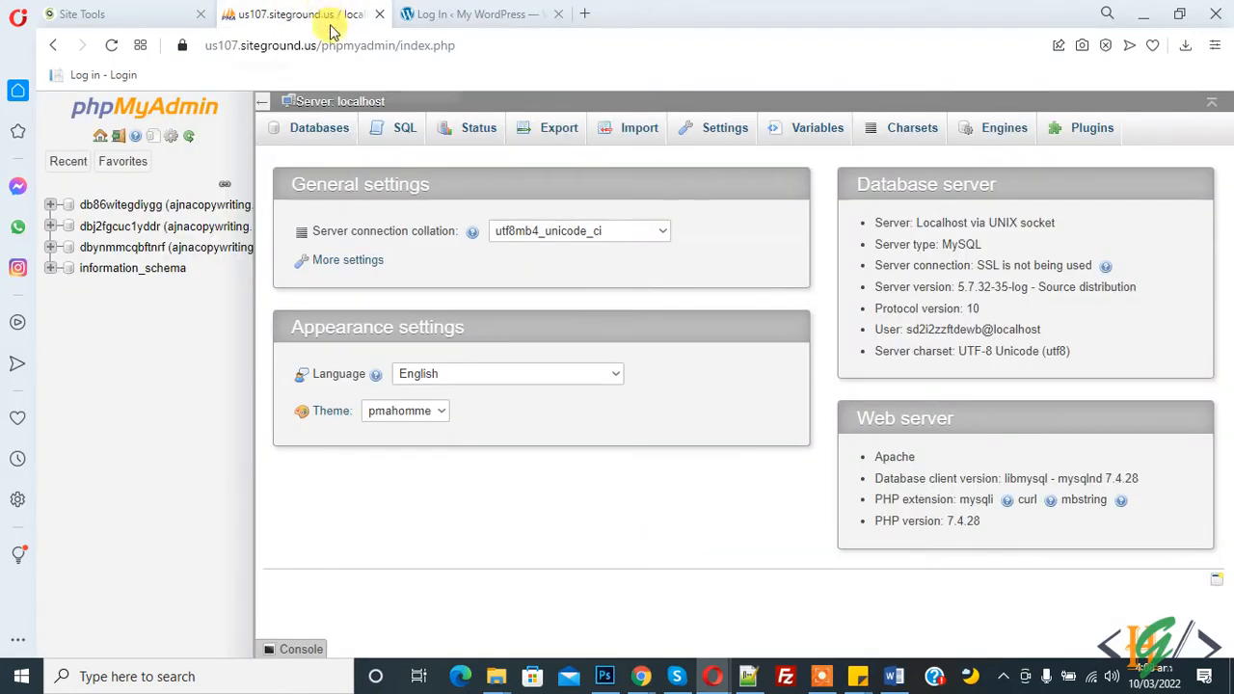
click(472, 13)
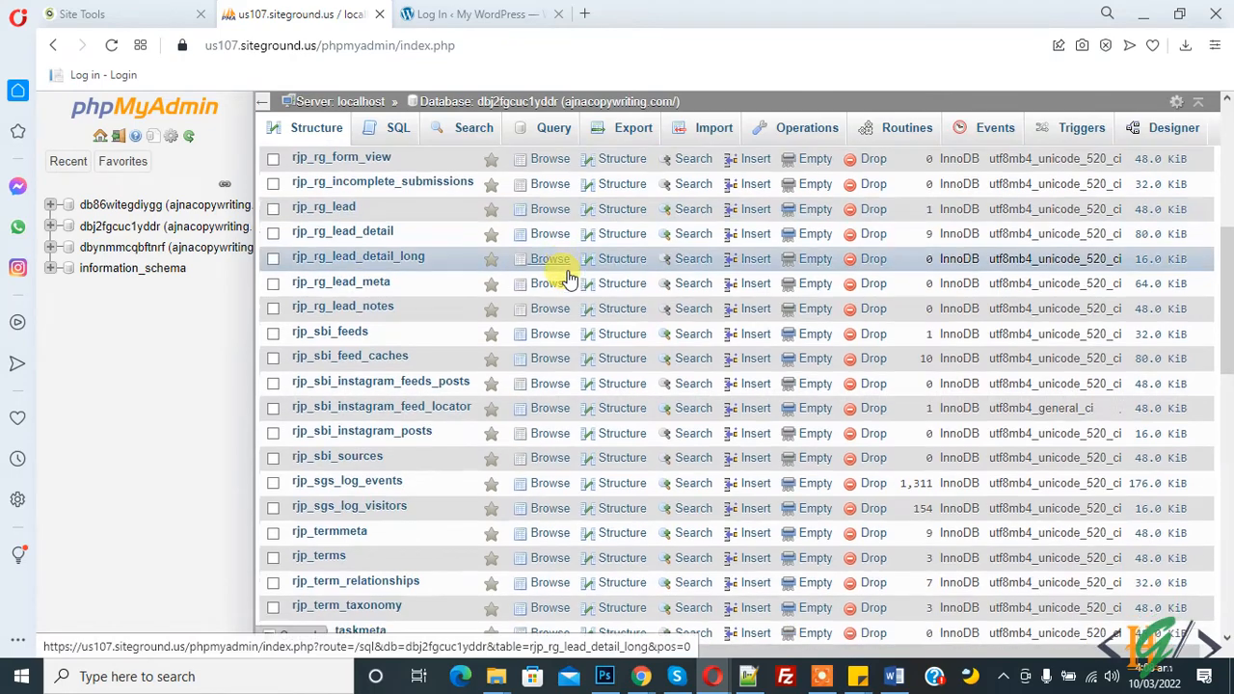
scroll(down, 3)
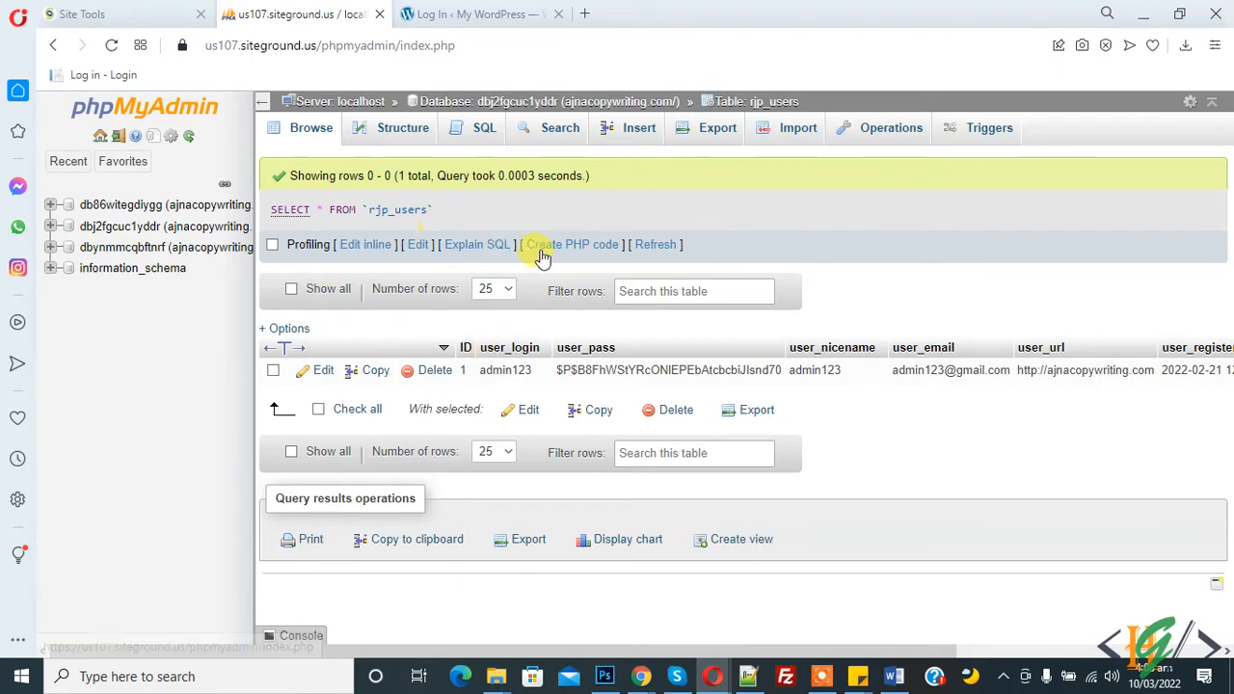
click(322, 370)
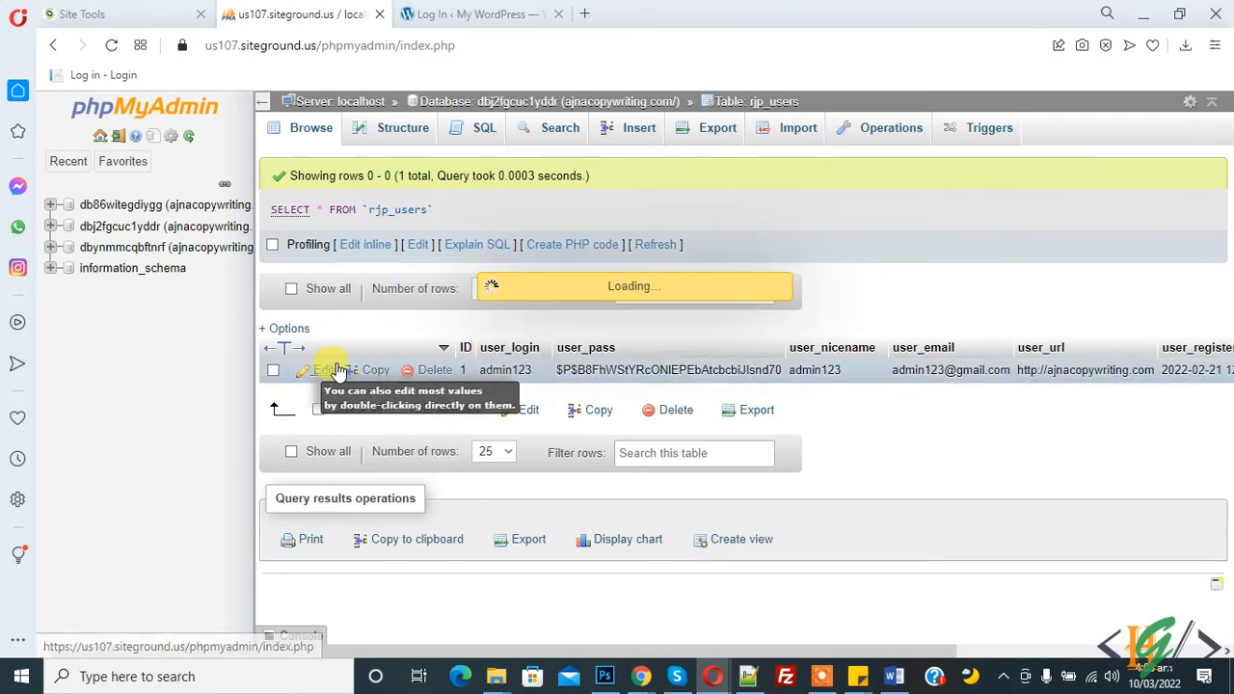
click(326, 371)
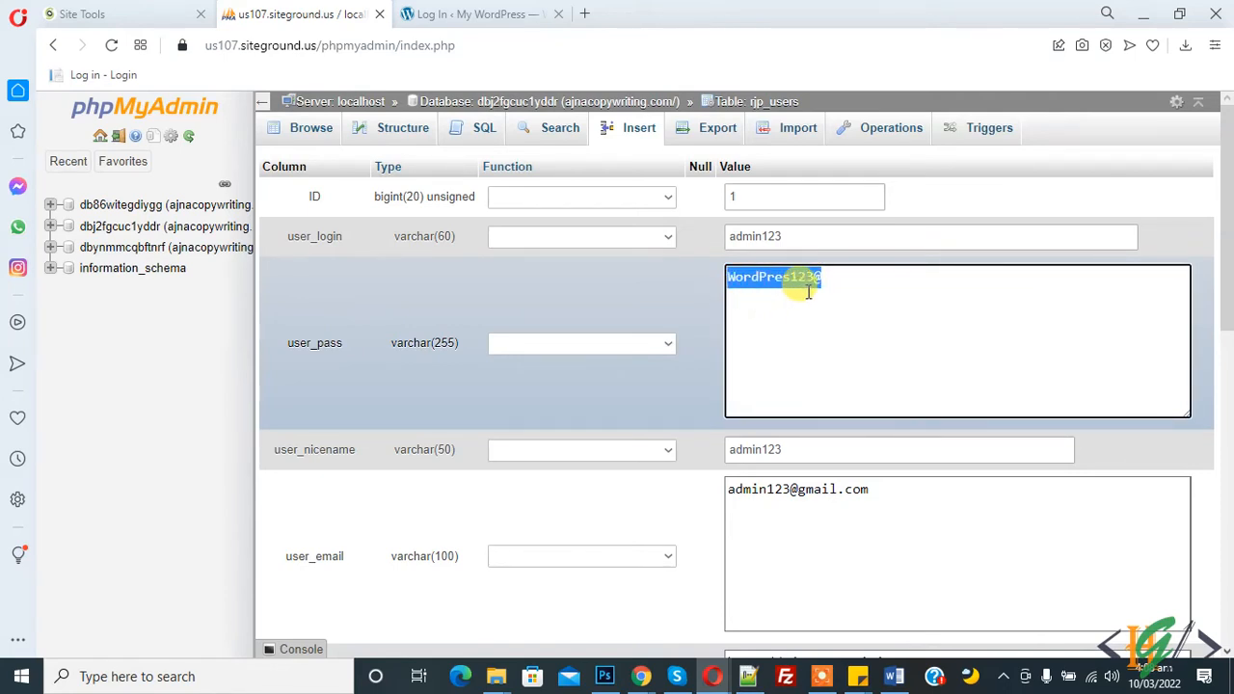
click(581, 342)
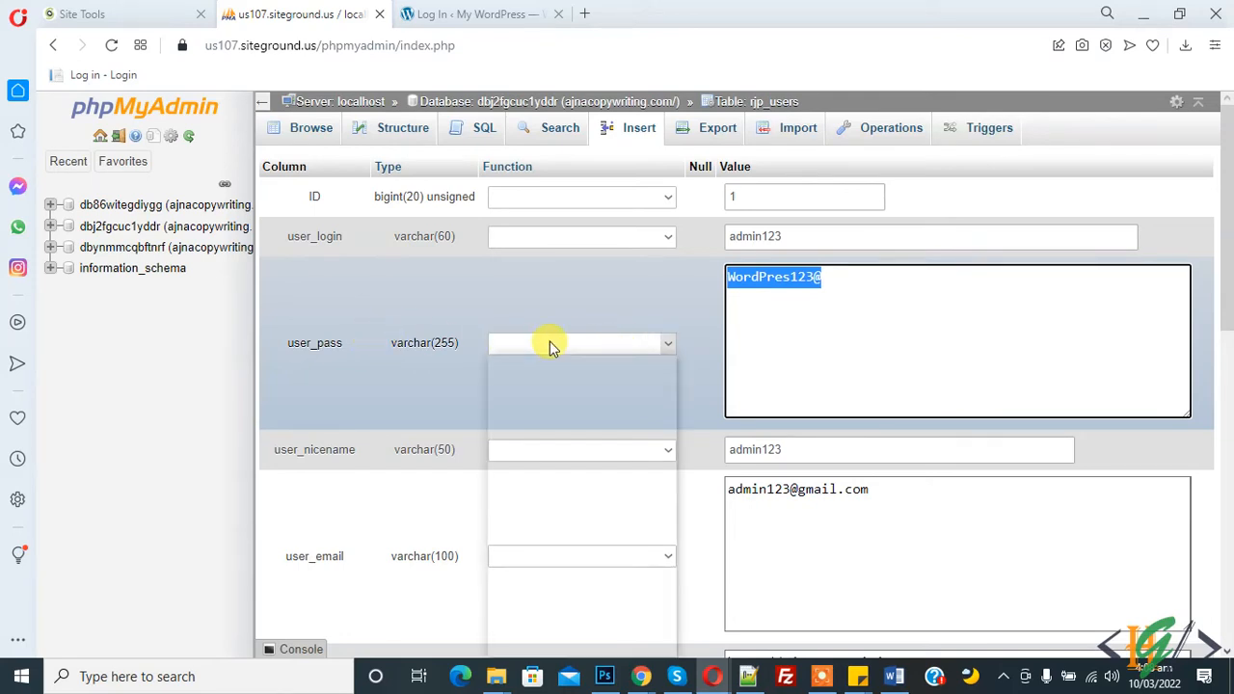
click(582, 342)
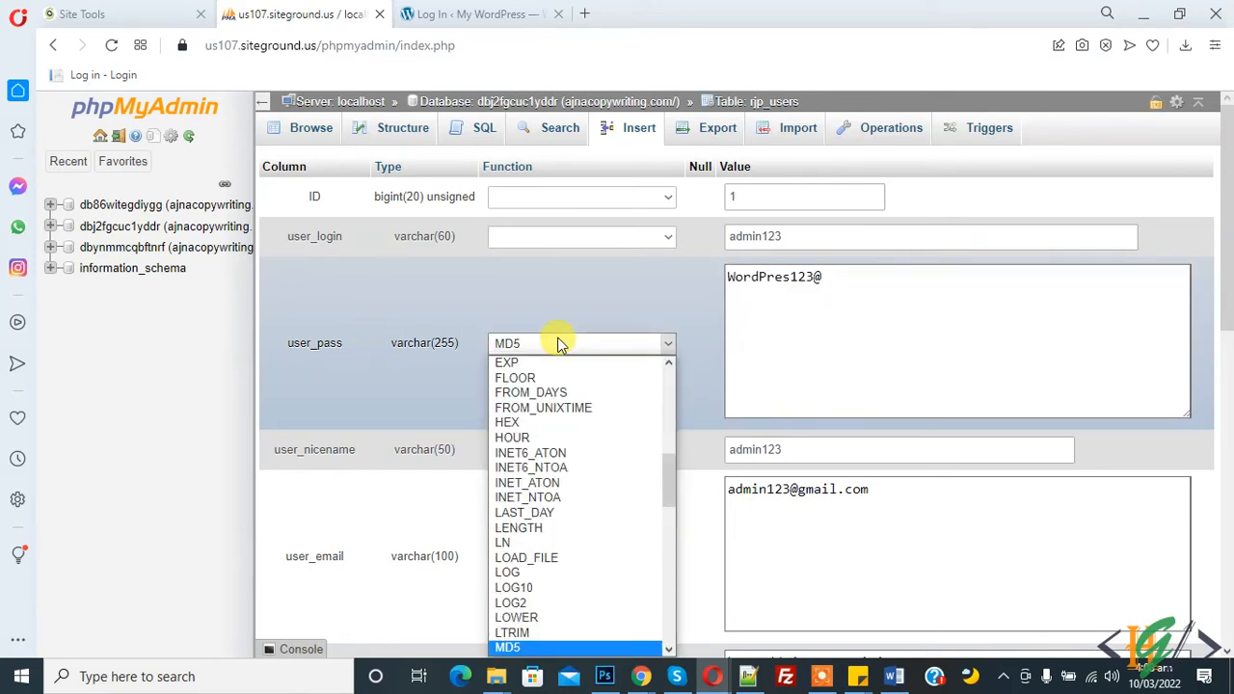
click(507, 647)
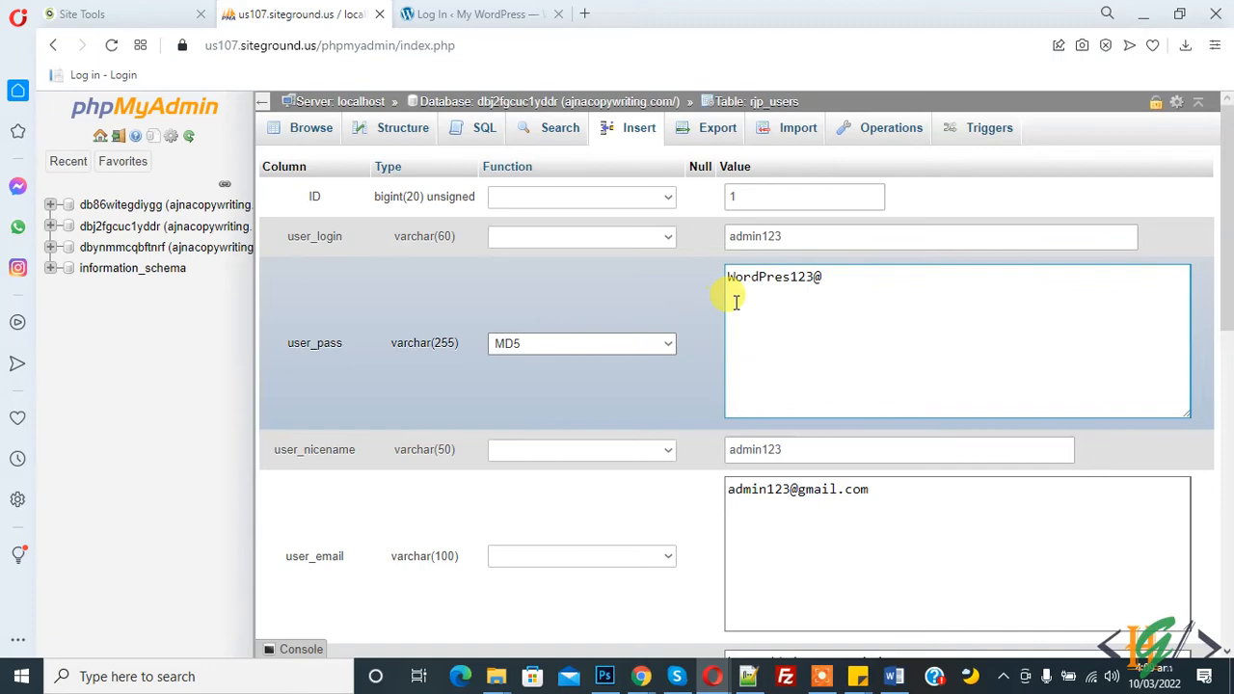
mouse_move(781, 277)
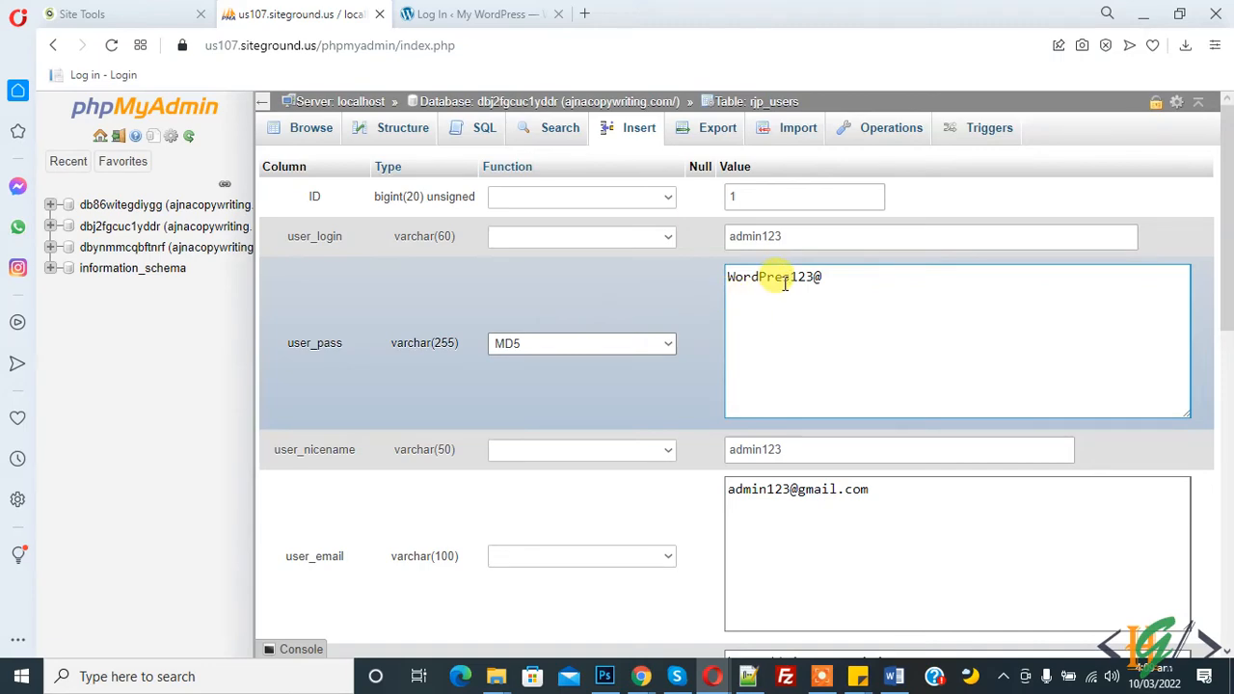
scroll(down, 3)
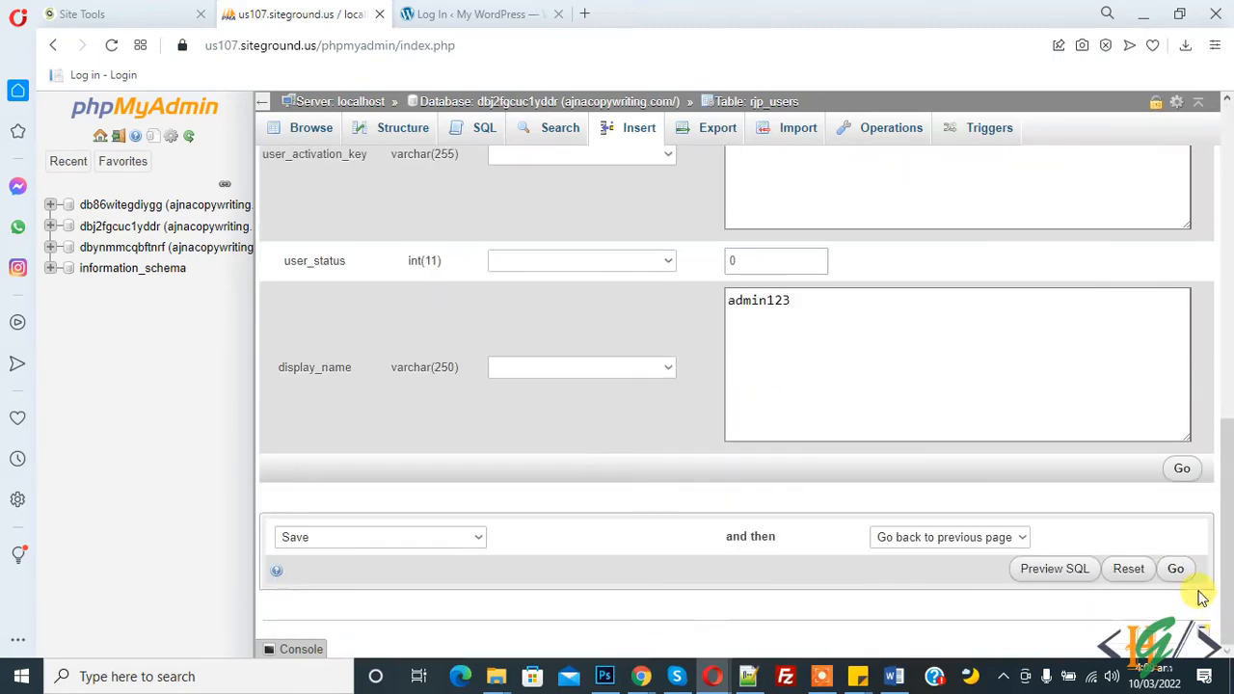
click(1175, 568)
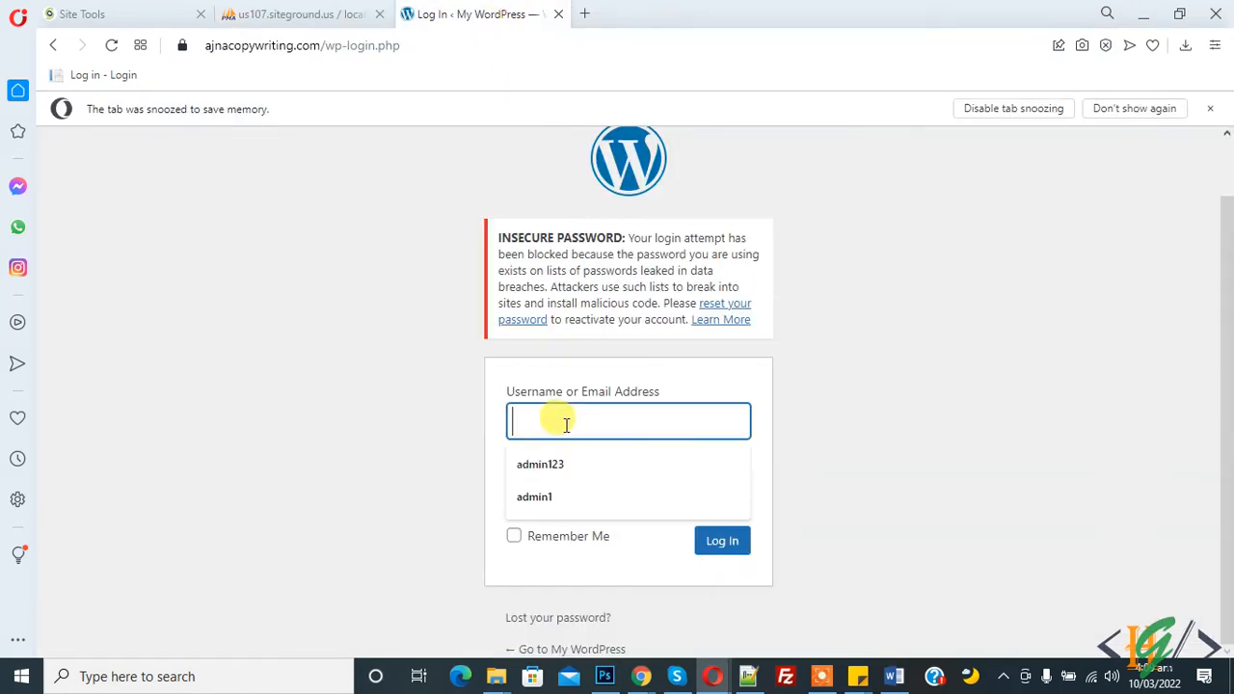
text(a)
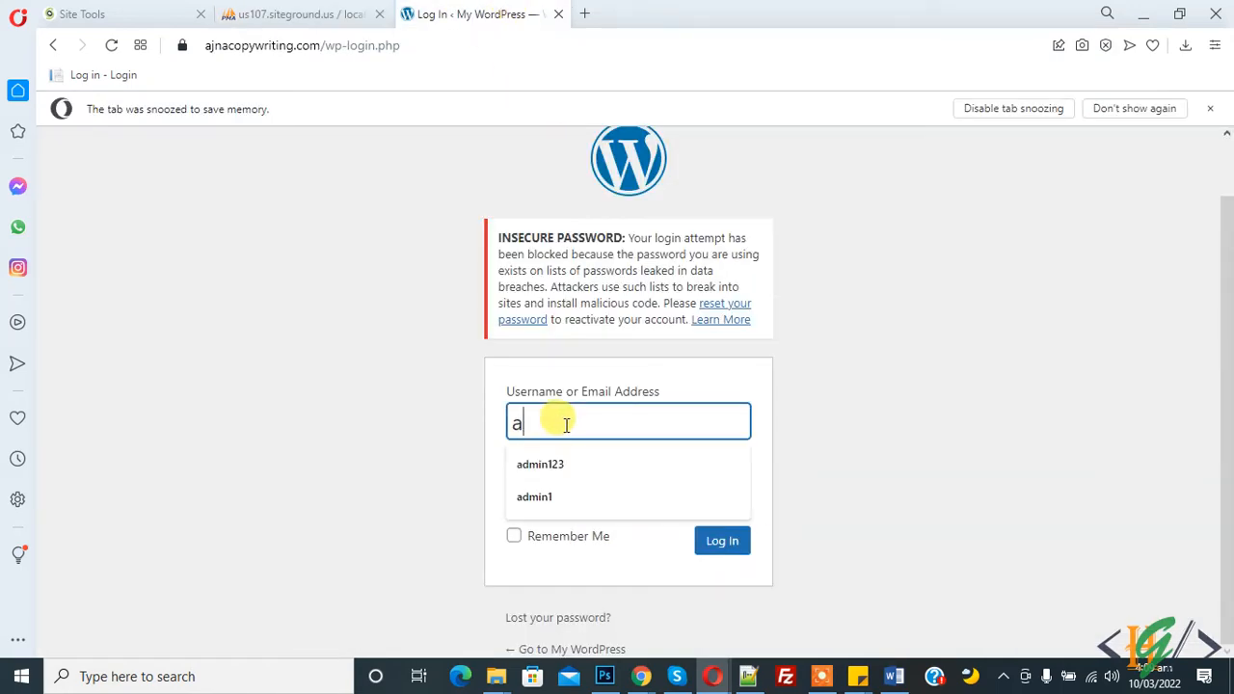
click(539, 464)
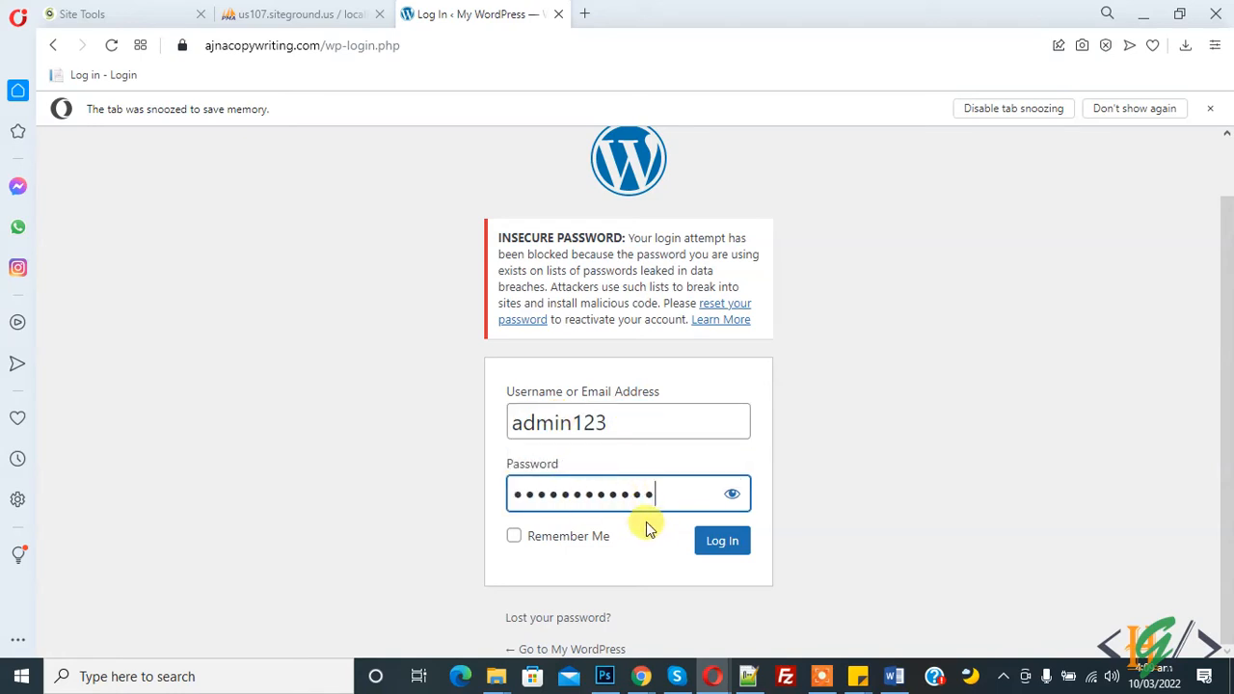
click(723, 540)
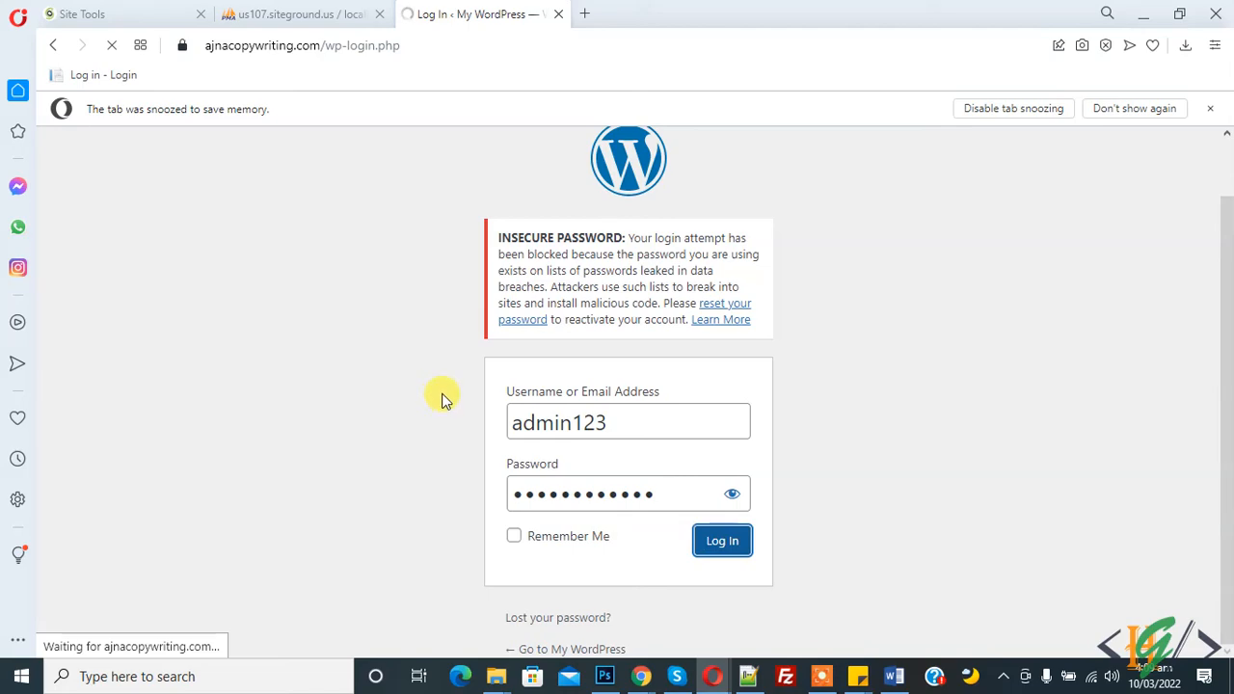
click(722, 540)
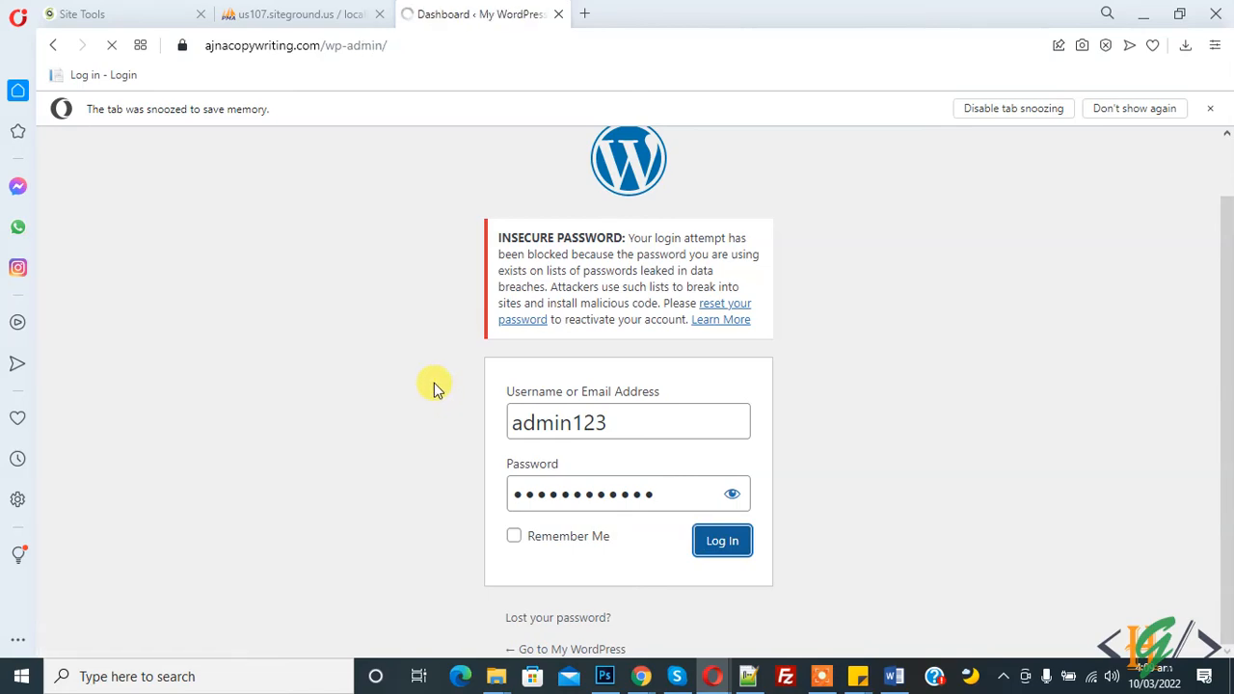
click(722, 540)
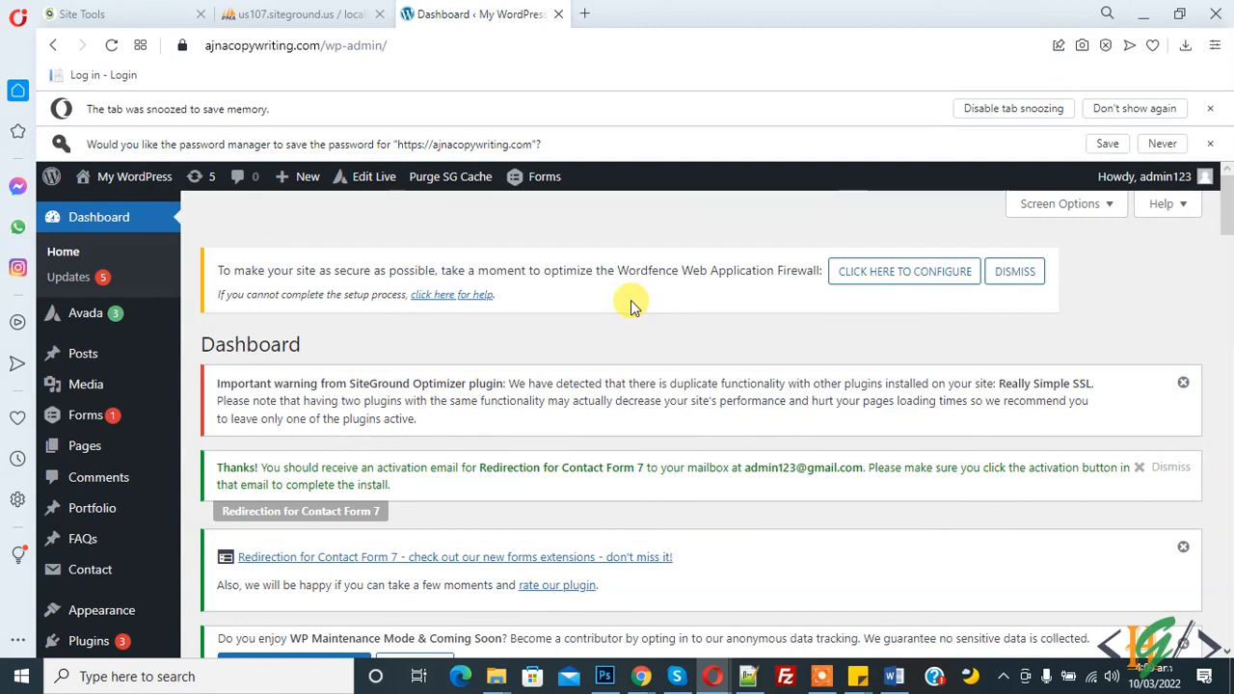
mouse_move(626, 299)
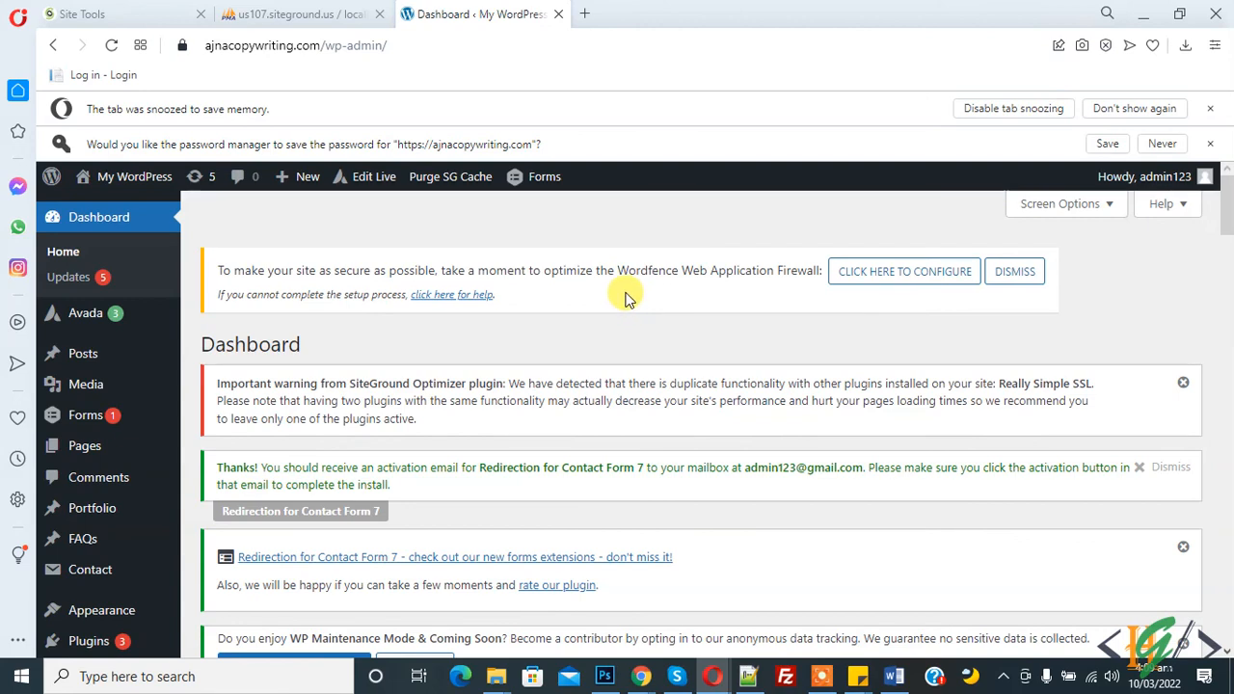